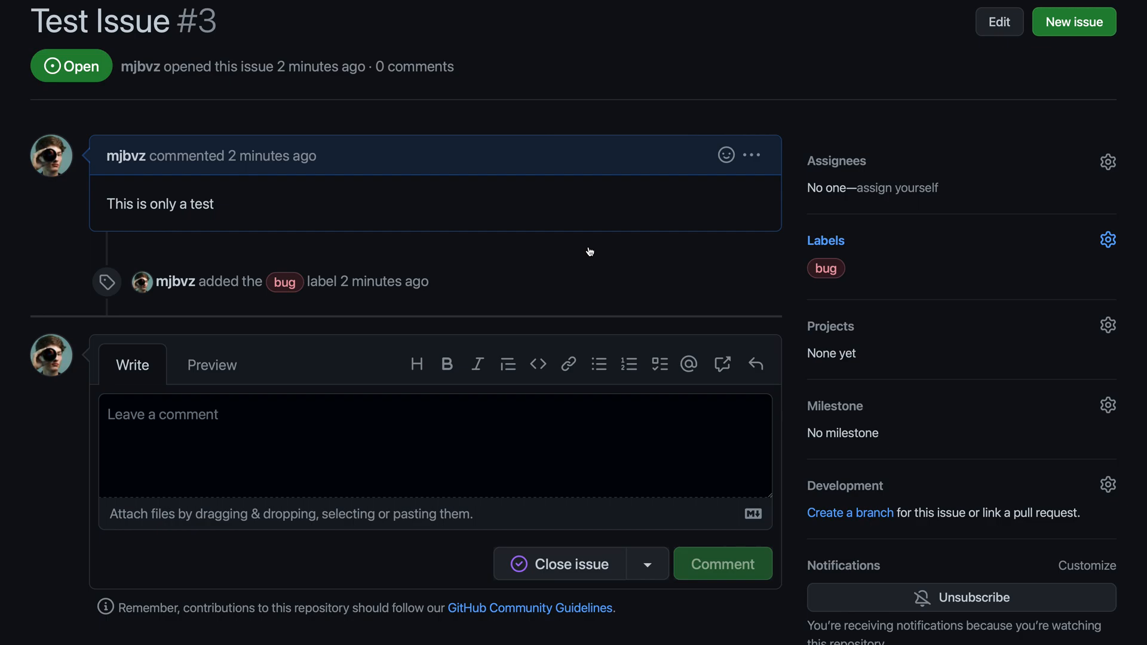
- Open the label picker for Test Issue #3, which currently has only 'bug' applied
click(1106, 239)
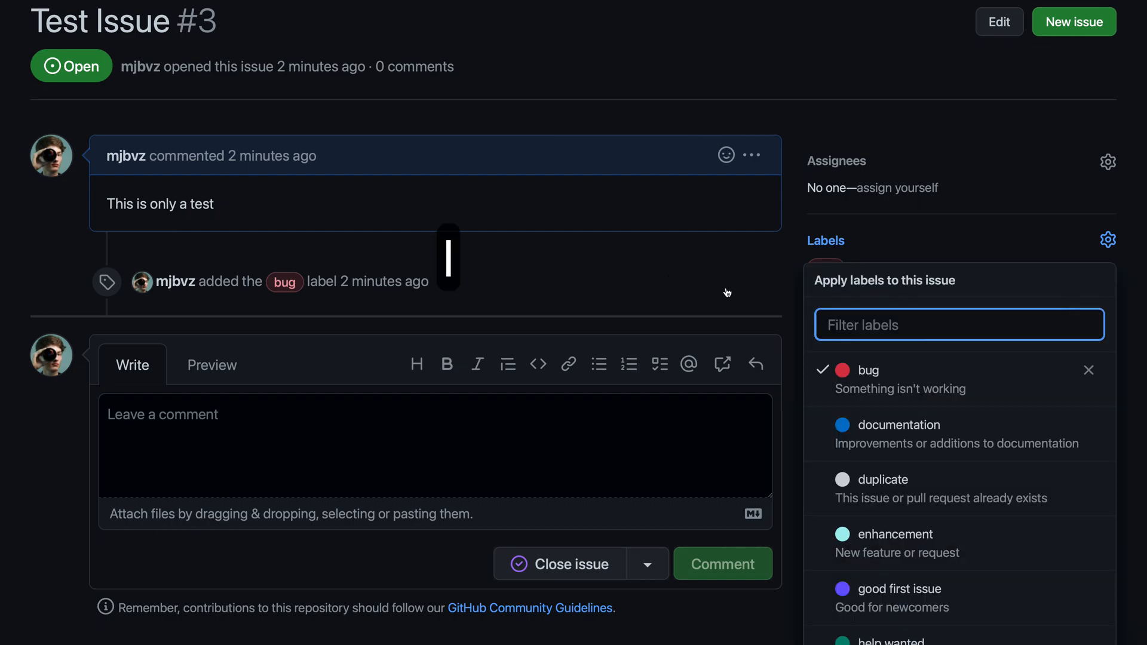
scroll(down, 3)
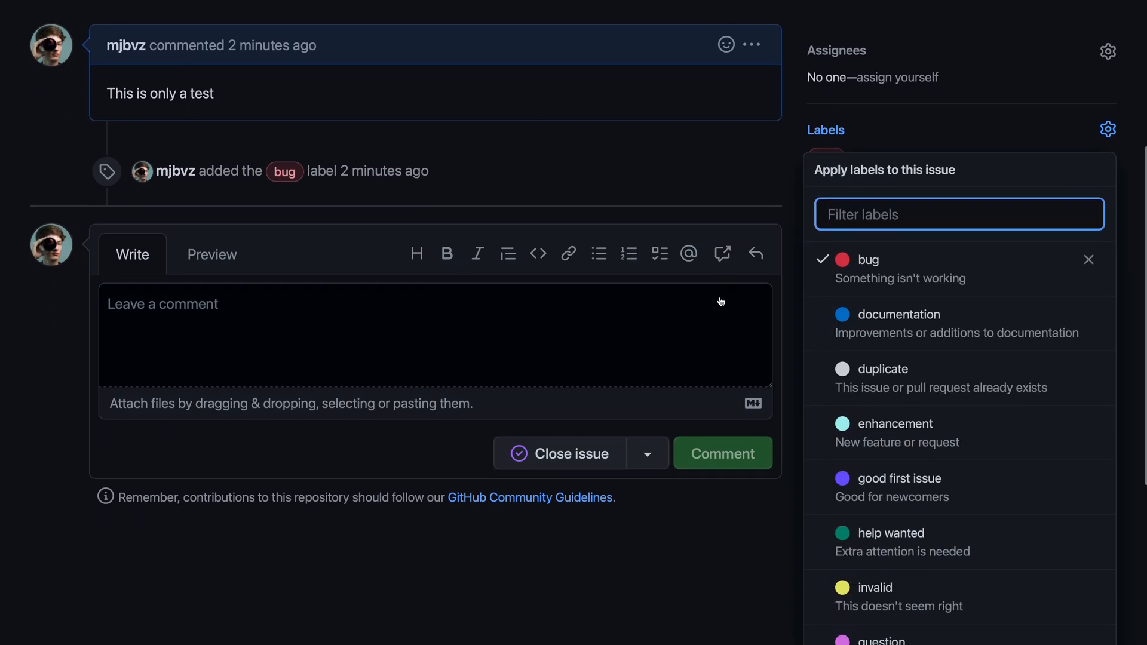
mouse_move(853, 357)
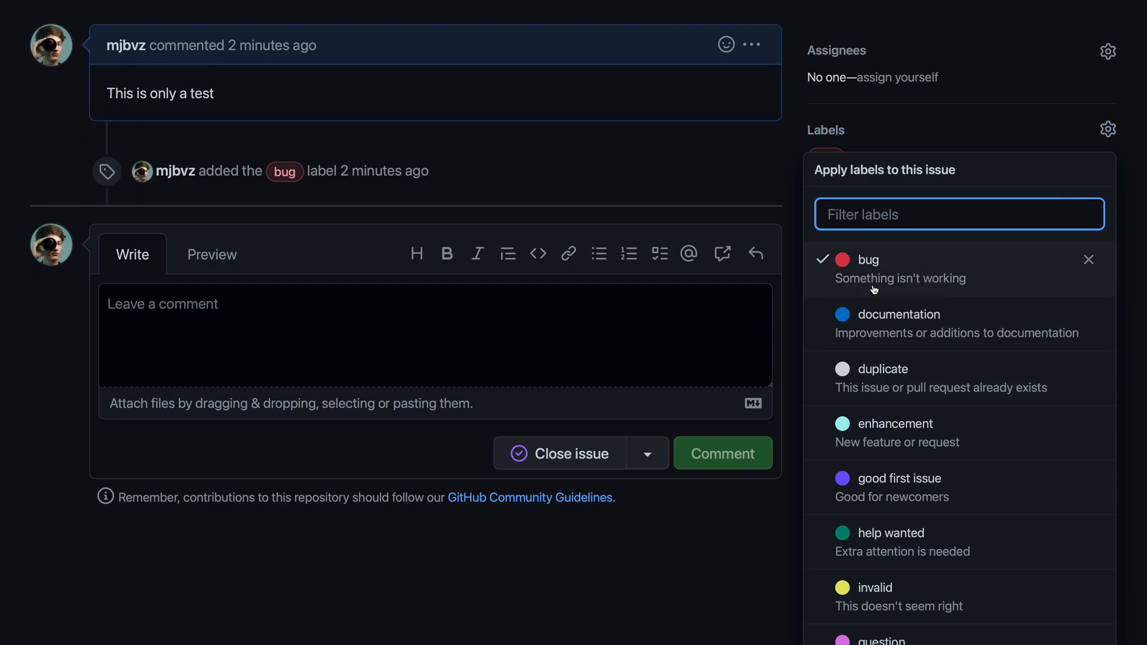
mouse_move(858, 250)
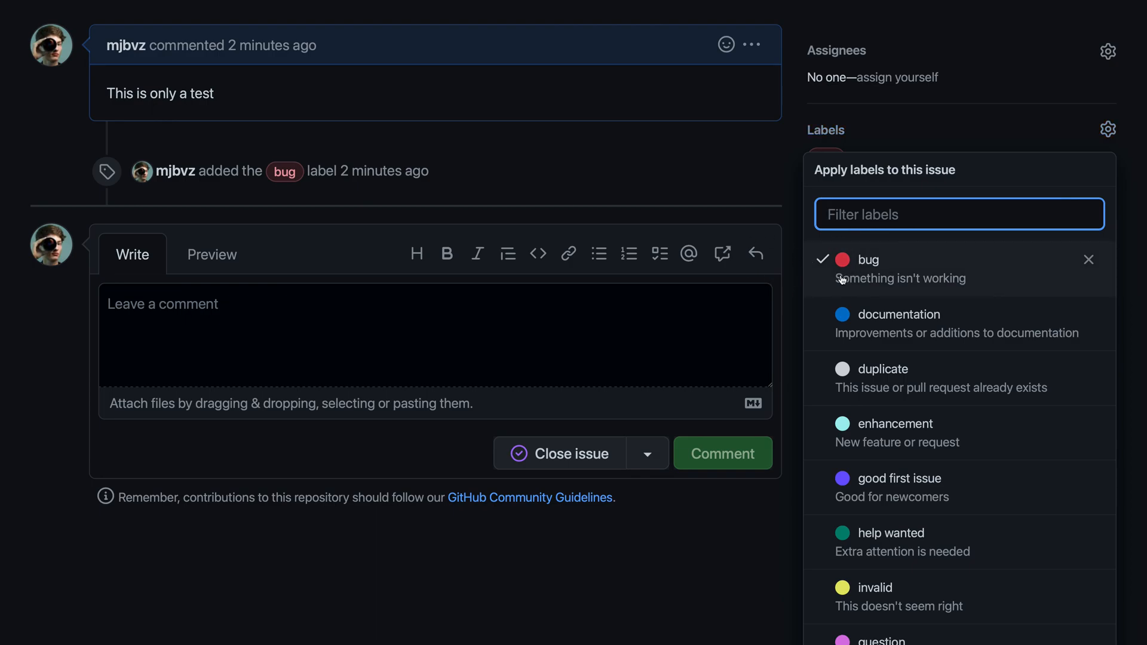
mouse_move(492, 176)
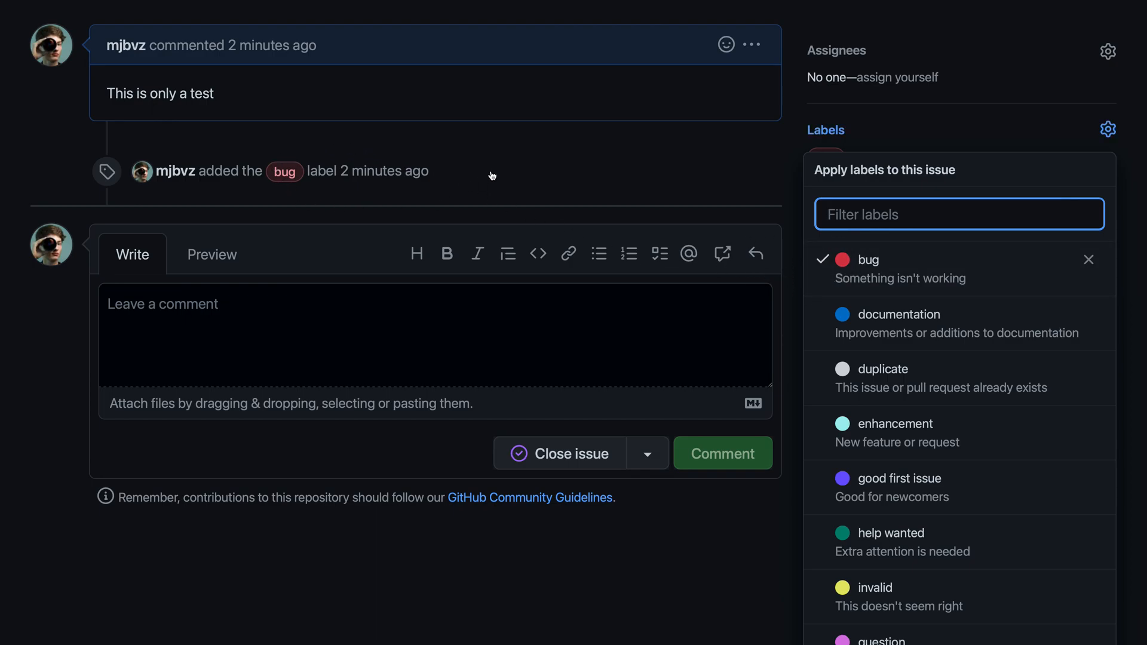
mouse_move(603, 172)
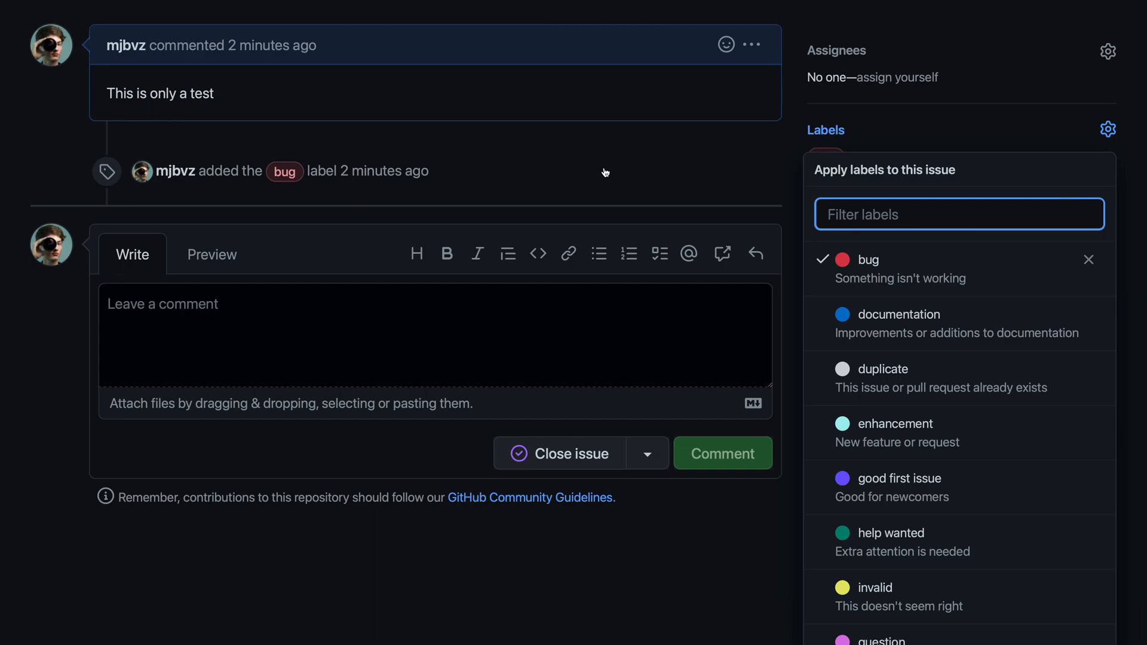
mouse_move(802, 394)
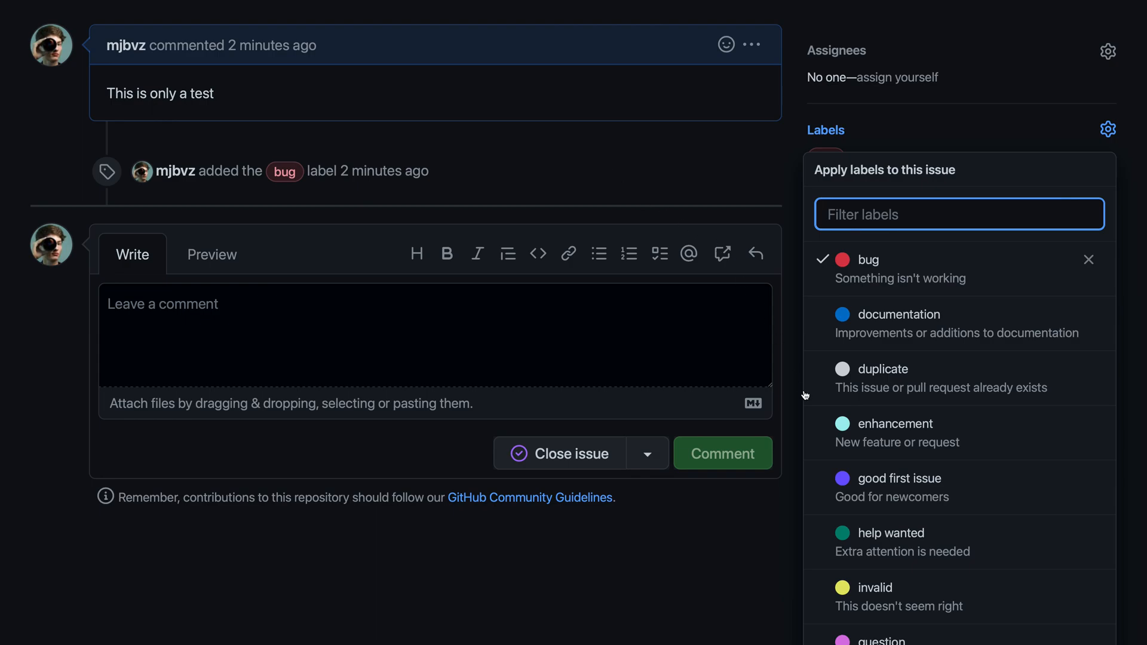
mouse_move(850, 424)
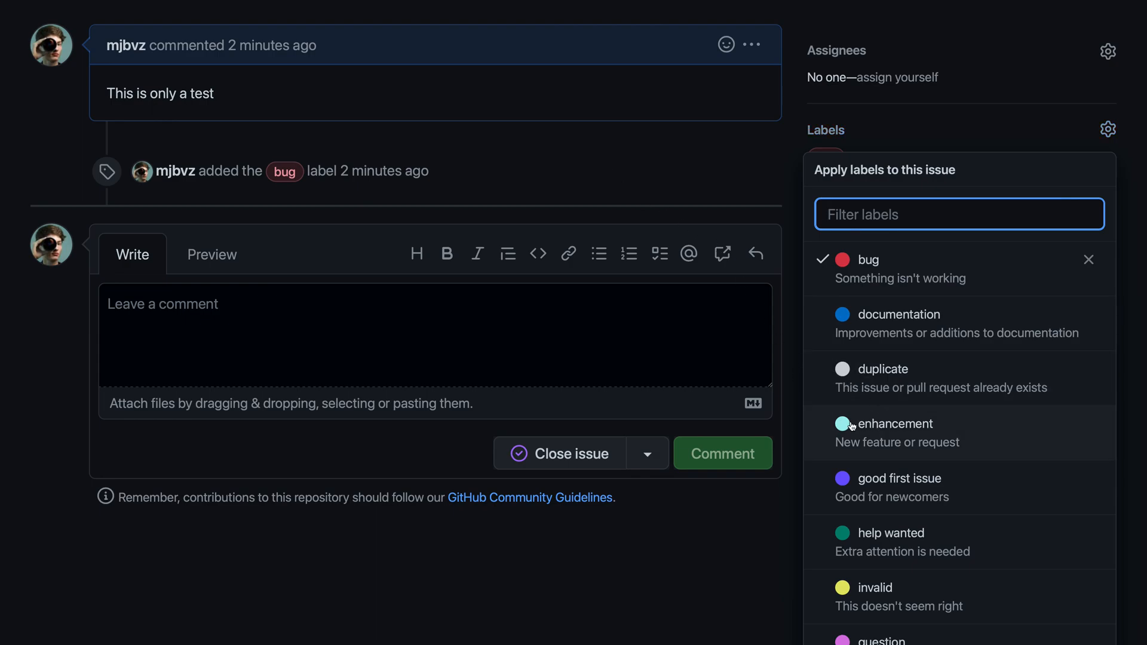
mouse_move(646, 196)
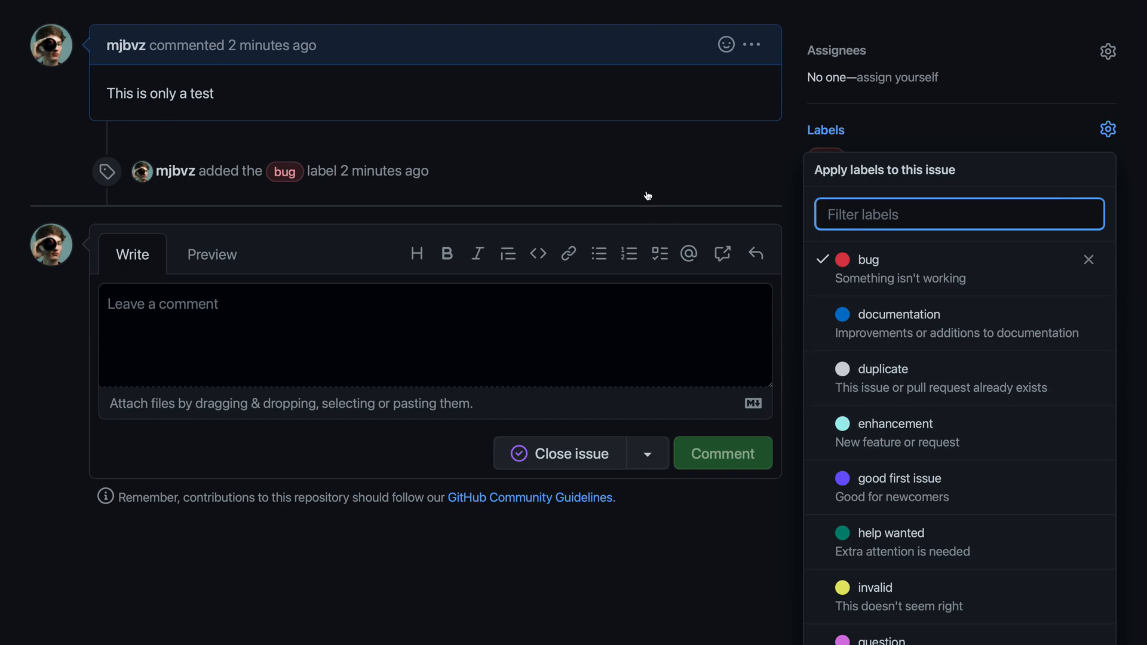
- Filter labels by 'enhan' and check the enhancement label
text(enha)
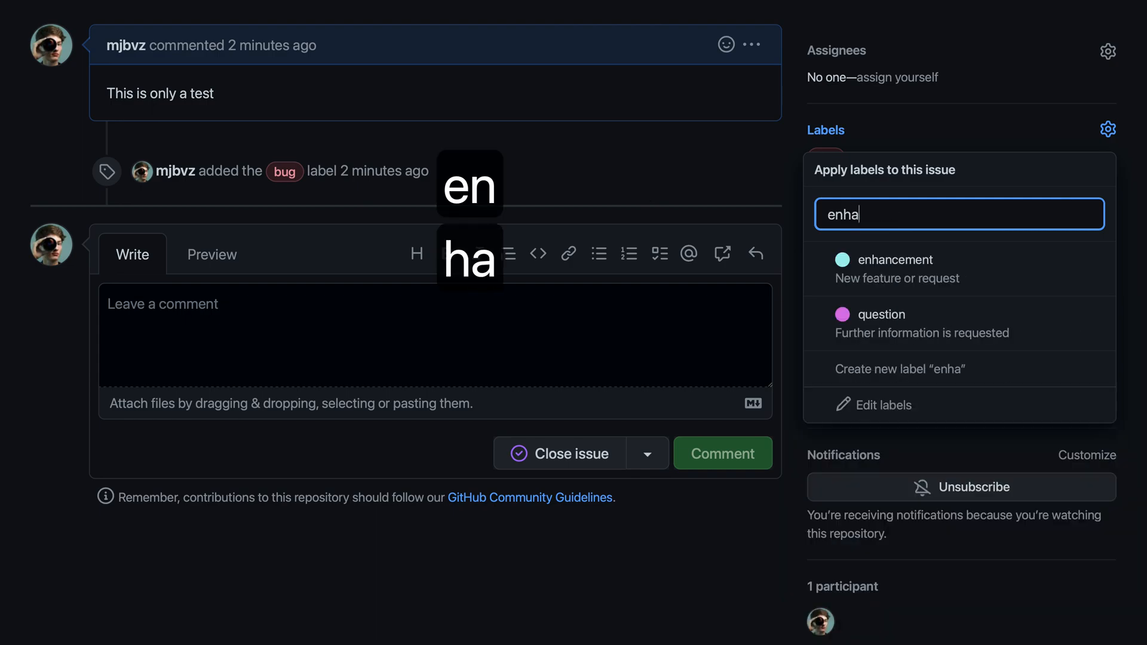
text(n)
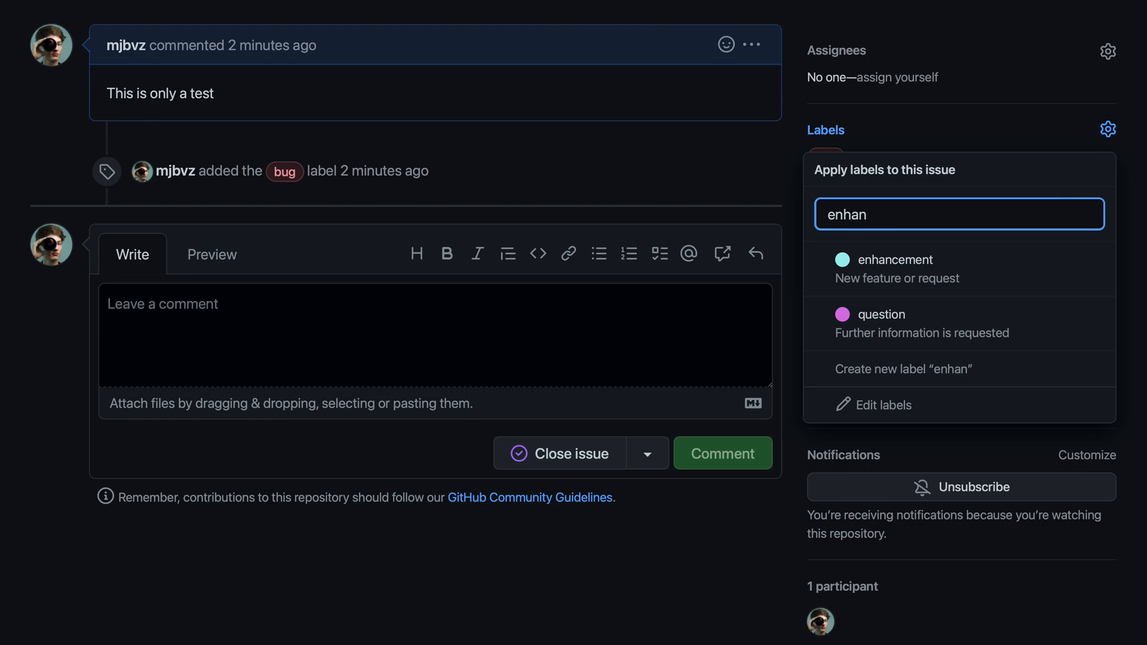
click(892, 268)
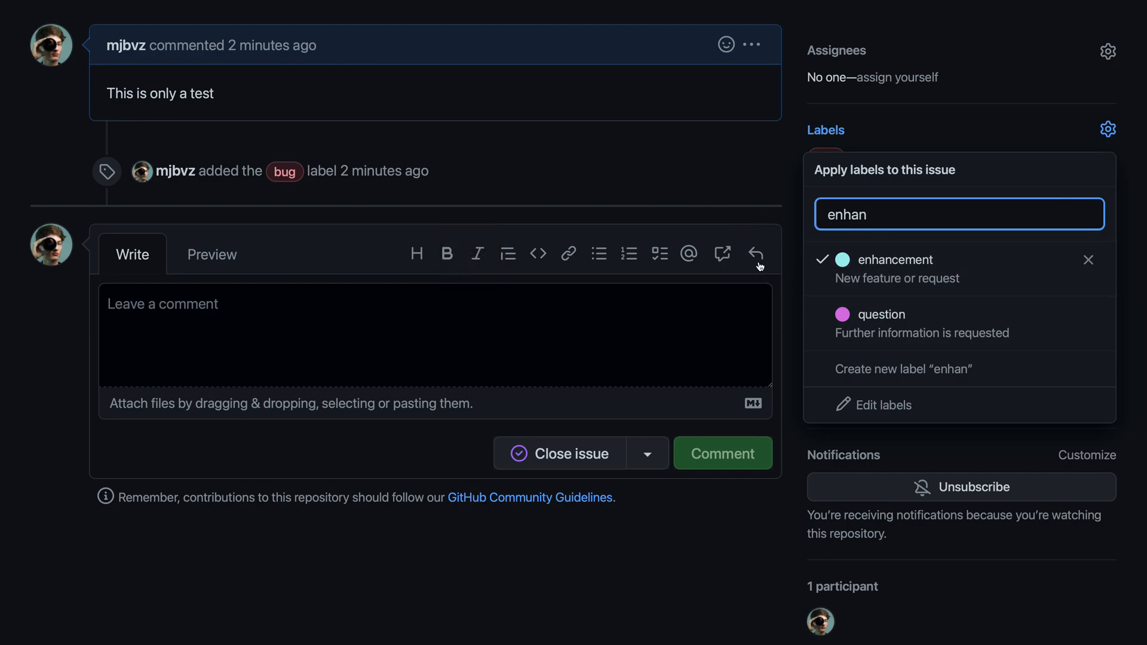
key(Backspace)
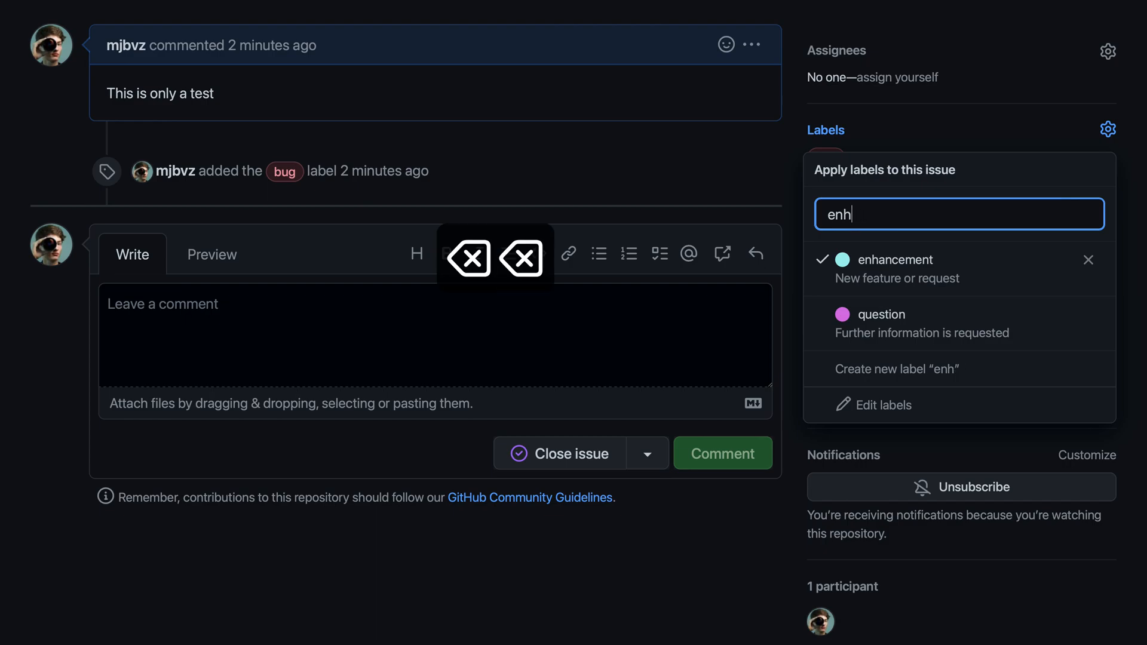
- Clear the label filter and uncheck 'bug', leaving only enhancement checked
key(backspace)
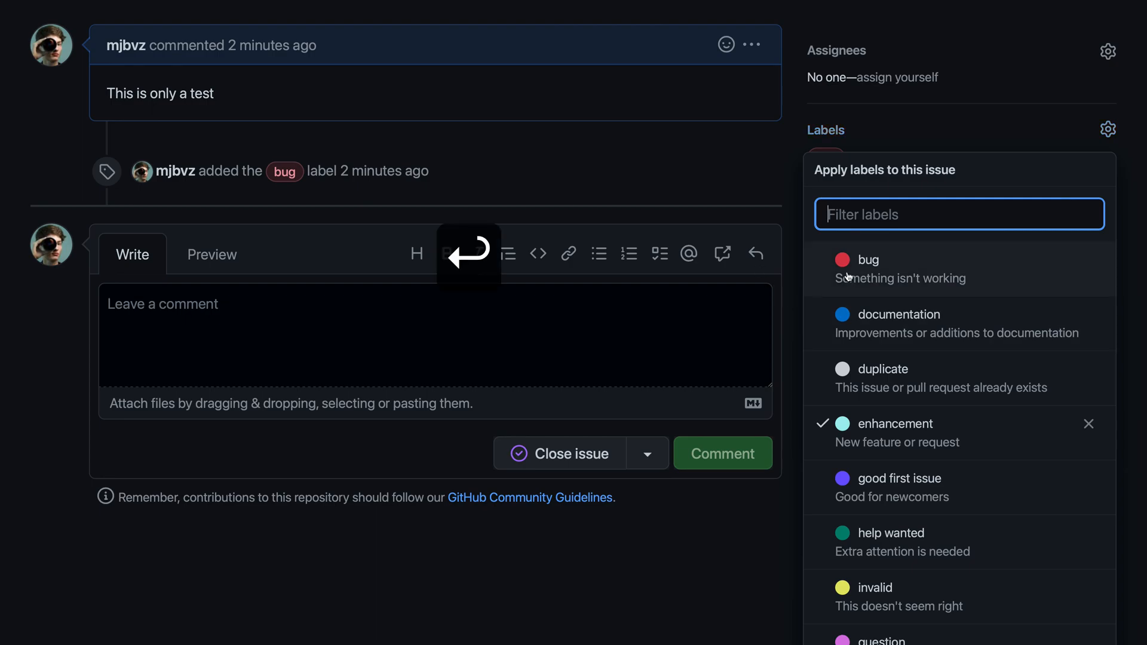
mouse_move(857, 243)
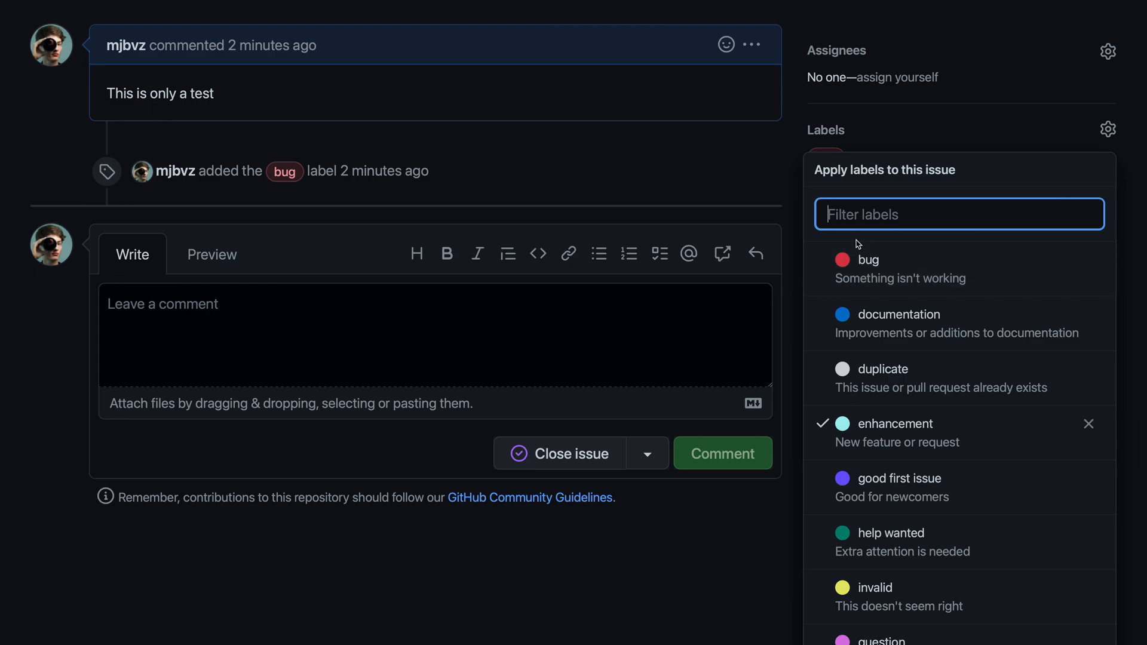
mouse_move(921, 263)
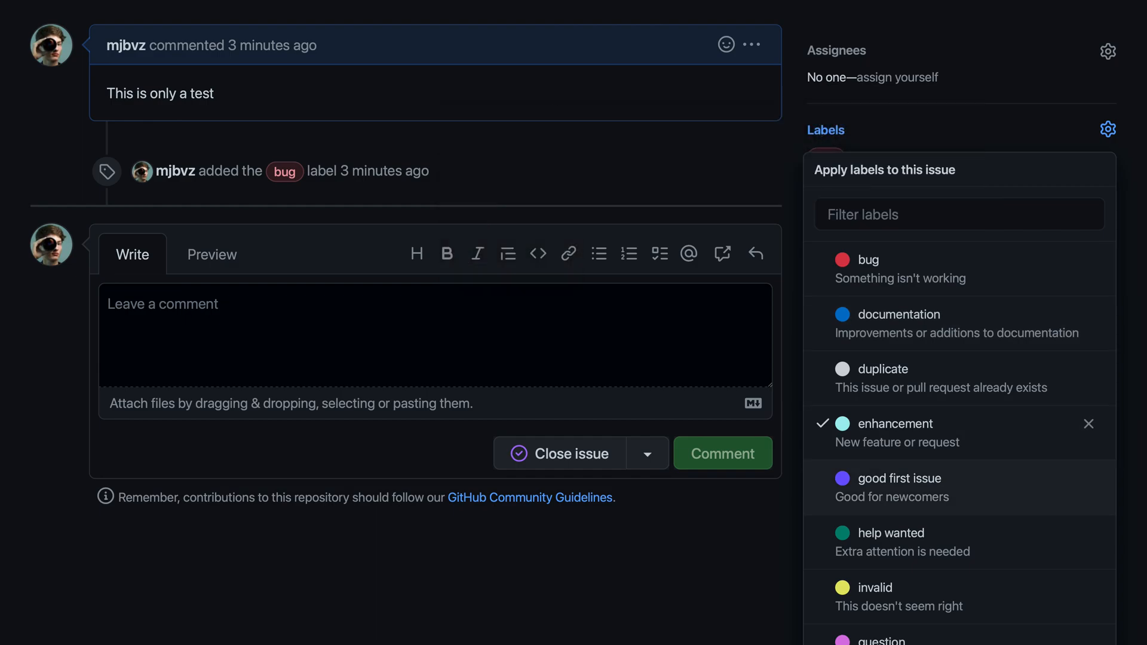
- Check the 'good first issue' label alongside enhancement
click(902, 478)
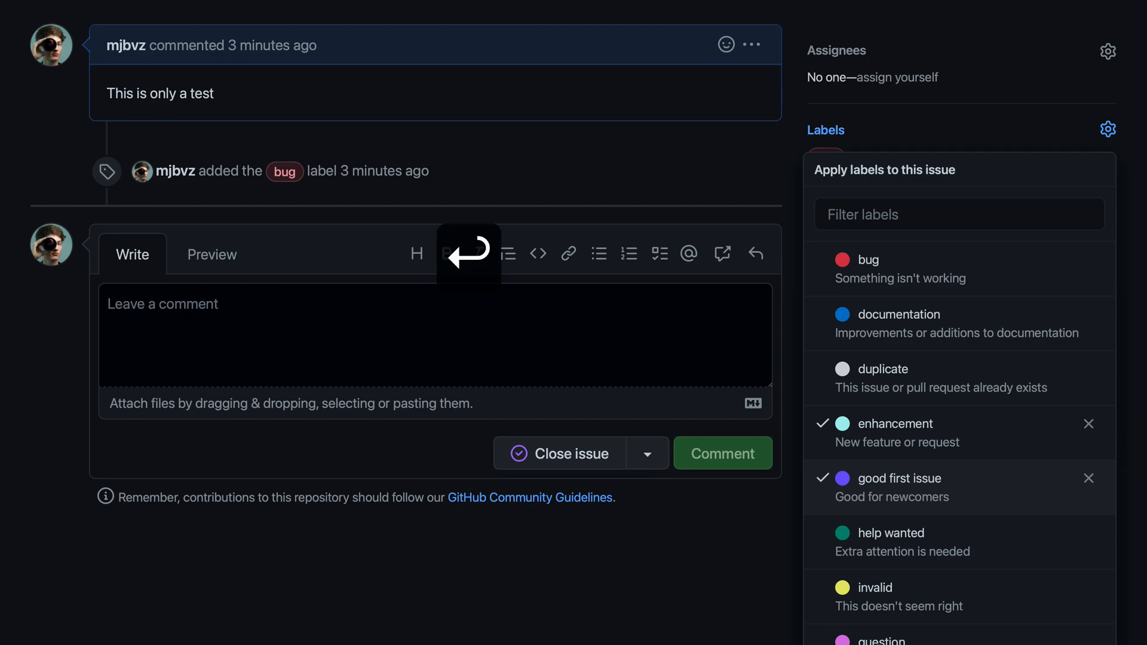